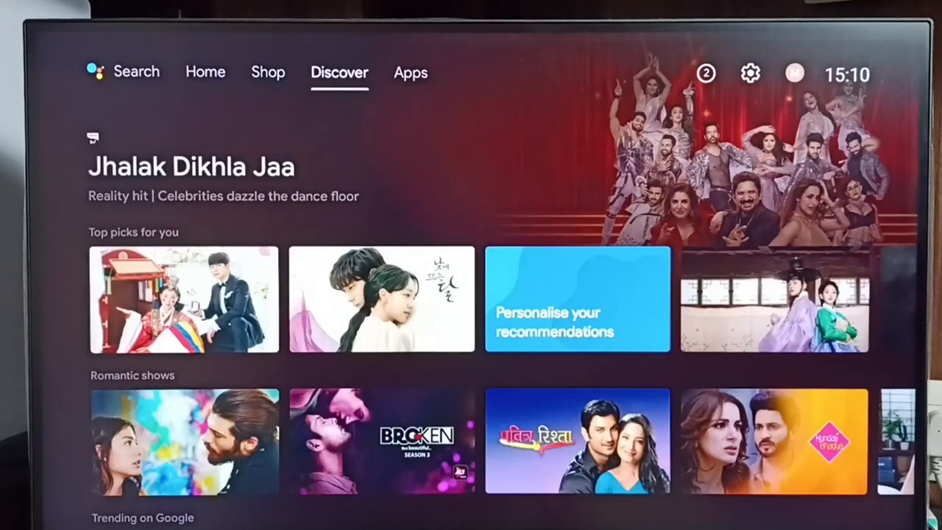
# Go to the Apps tab and open Settings from the gear icon.
pyautogui.click(410, 72)
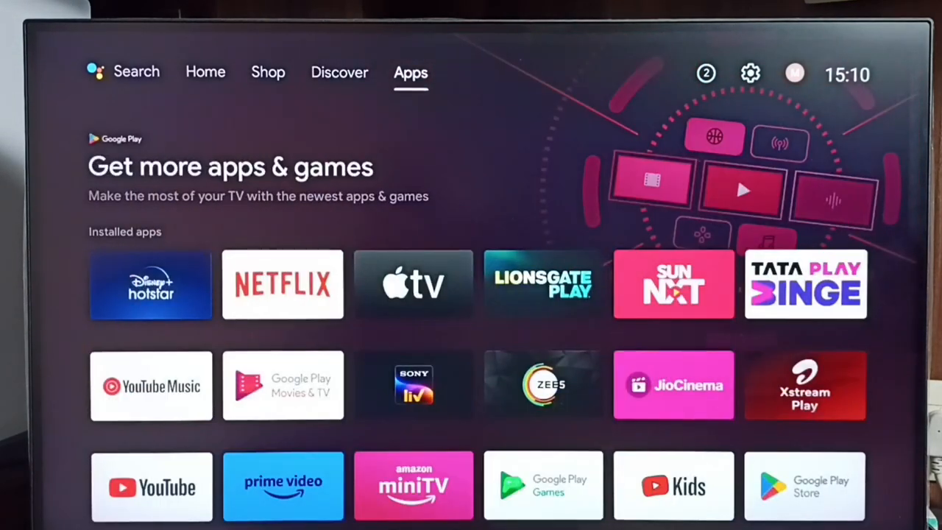
pyautogui.moveTo(750, 73)
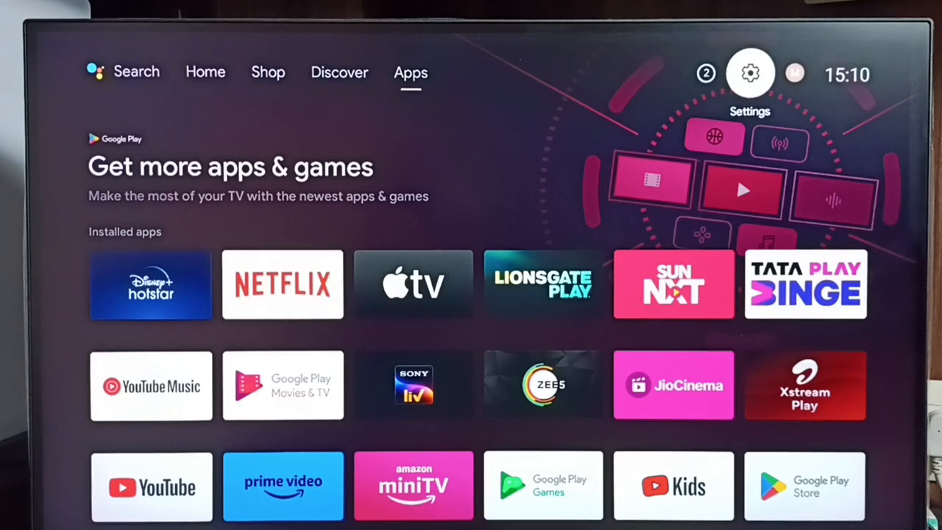
pyautogui.click(750, 73)
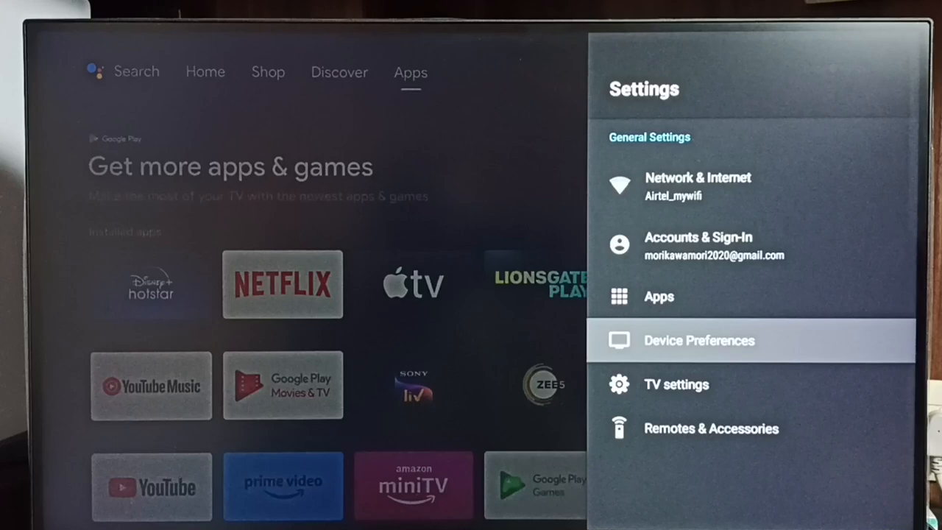
# In Device Preferences, scroll to Restart and long-press it for the safe mode prompt.
pyautogui.click(698, 340)
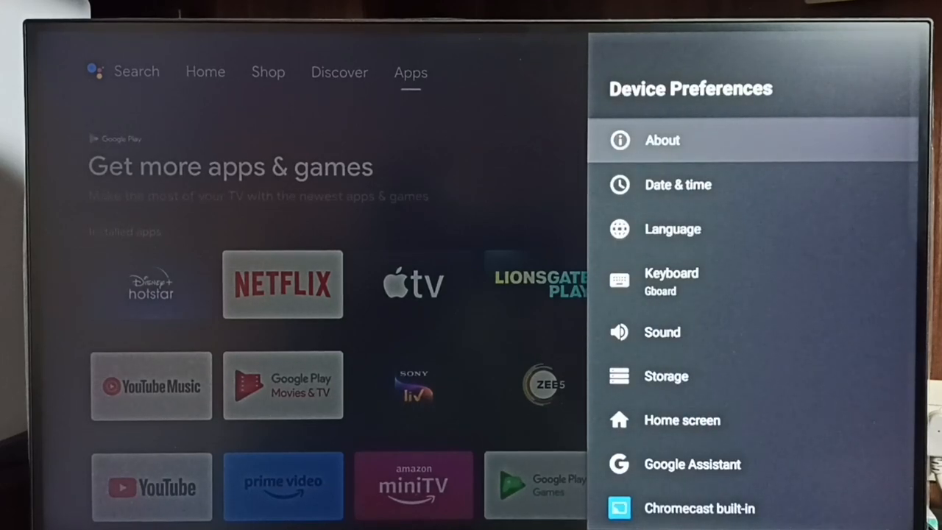
pyautogui.scroll(-3)
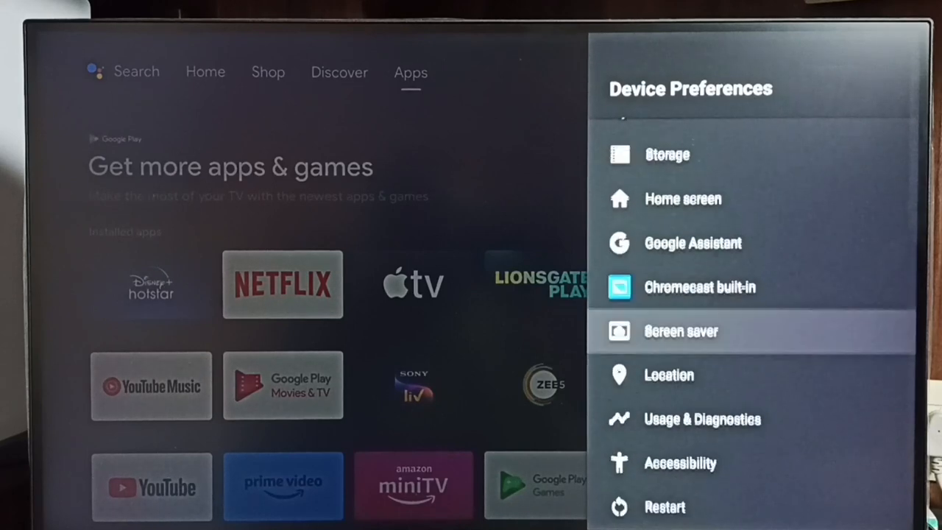
pyautogui.scroll(-3)
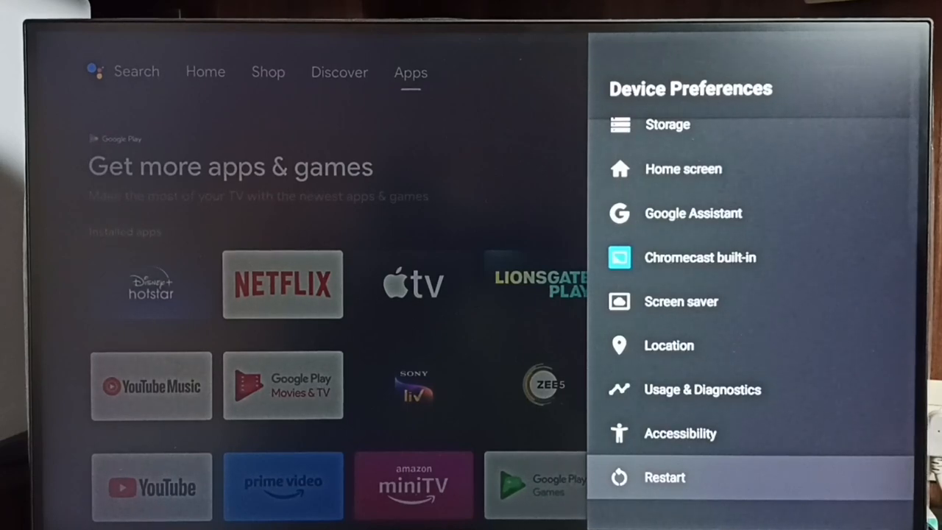
pyautogui.click(664, 477)
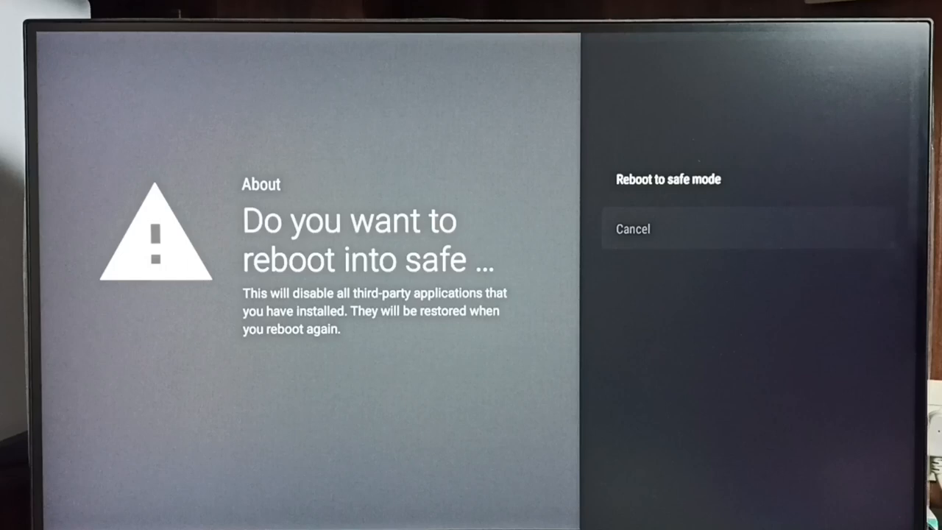